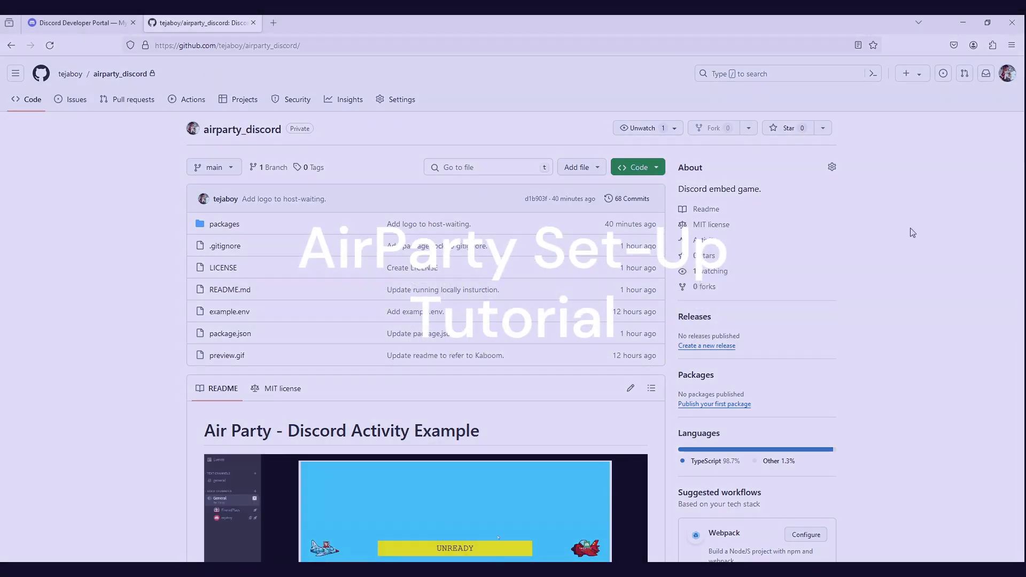
# - Clone tejaboy/airparty_discord from GitHub and change into its packages/server directory
pyautogui.scroll(-3)
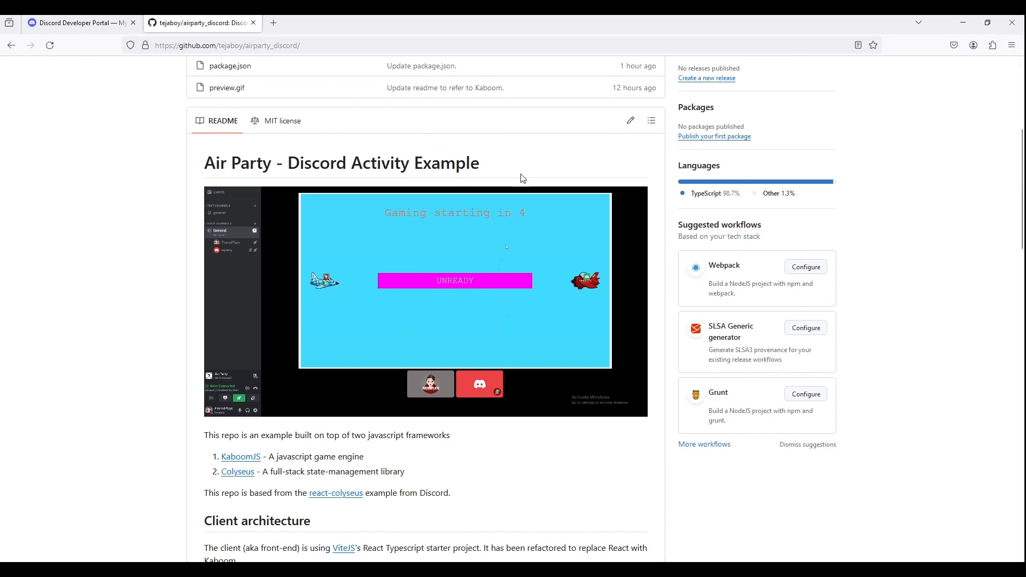
pyautogui.scroll(3)
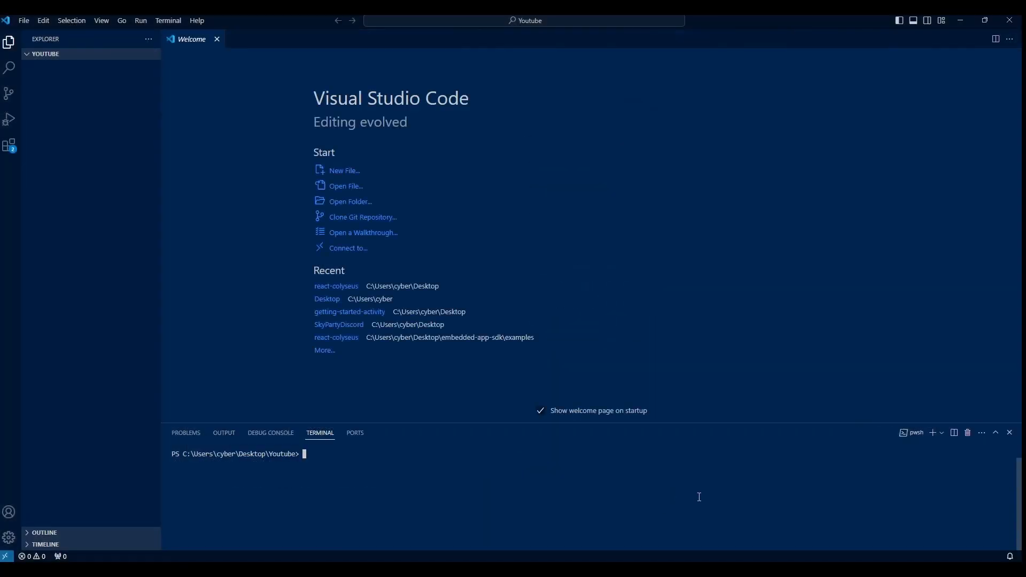
pyautogui.write('git clone https://github.com/tejaboy/airparty_discord.git')
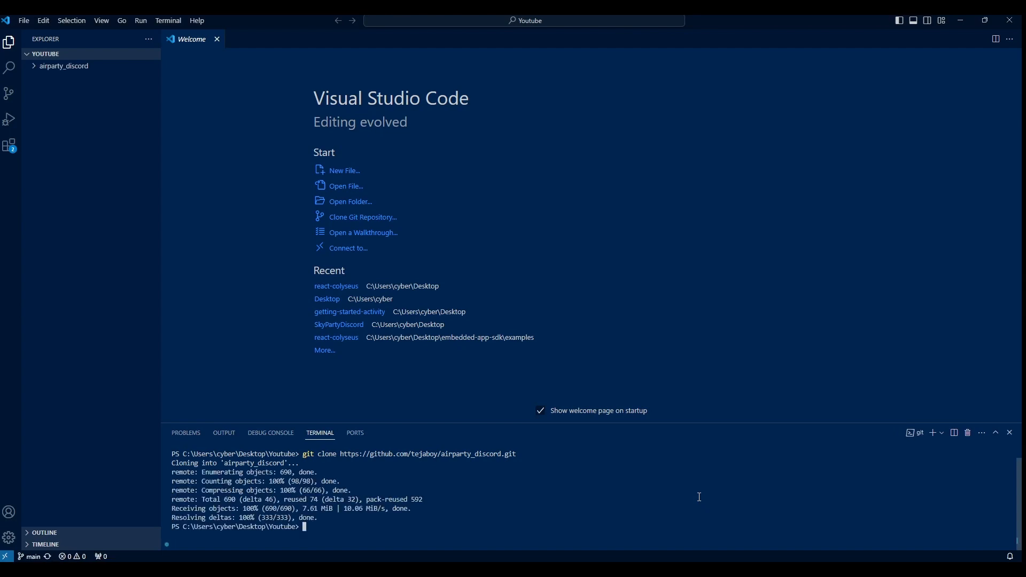
pyautogui.write('cd airparty_discord/packages/server')
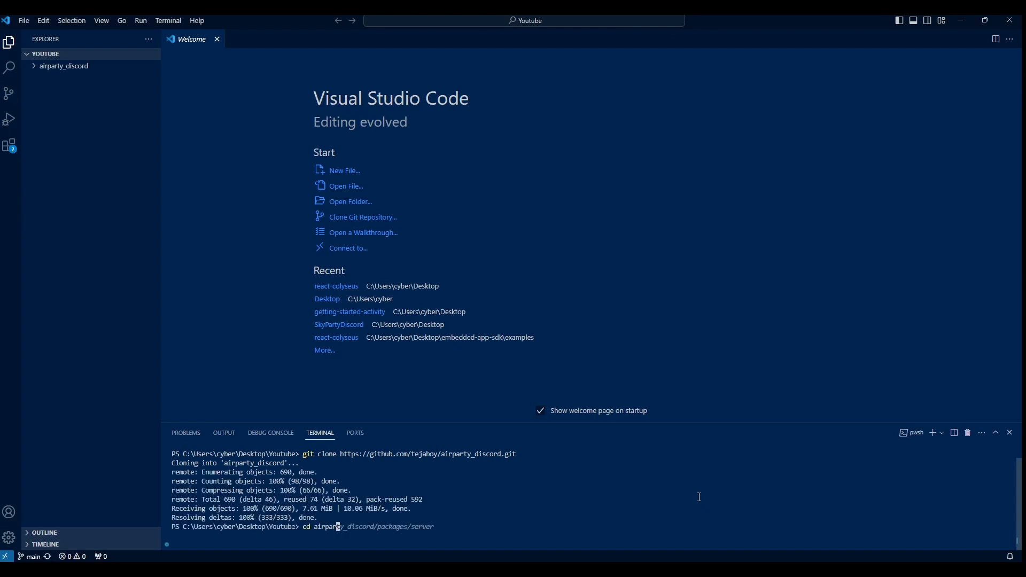
pyautogui.press('Return')
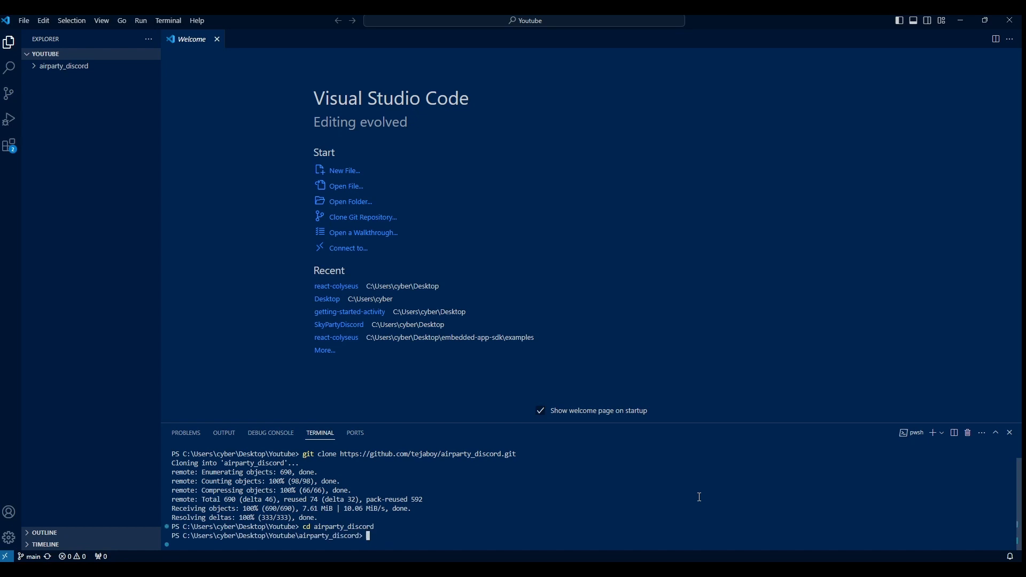
pyautogui.write('cd packages/client')
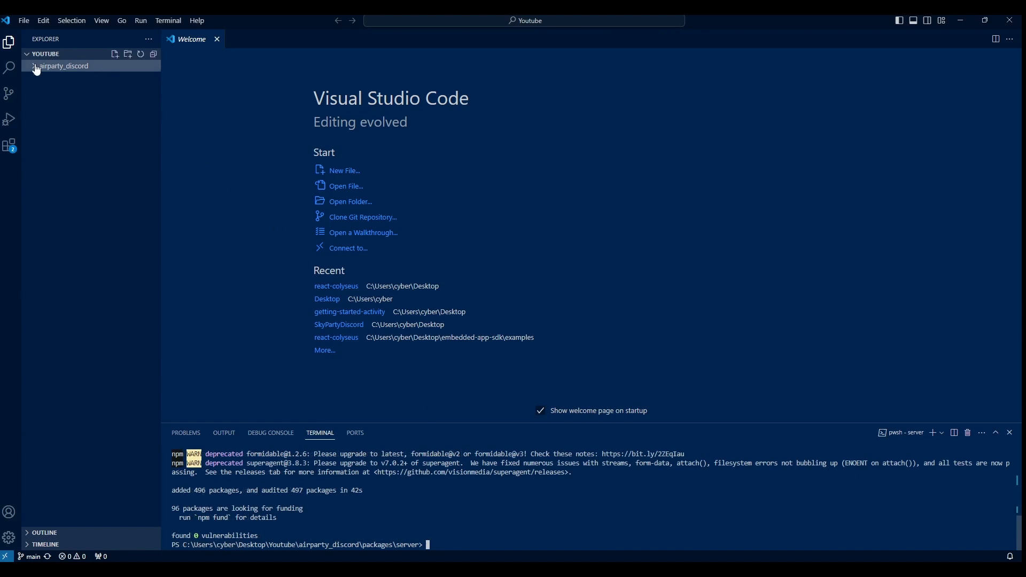
# - Expand the cloned airparty_discord folder in the Explorer
pyautogui.click(59, 65)
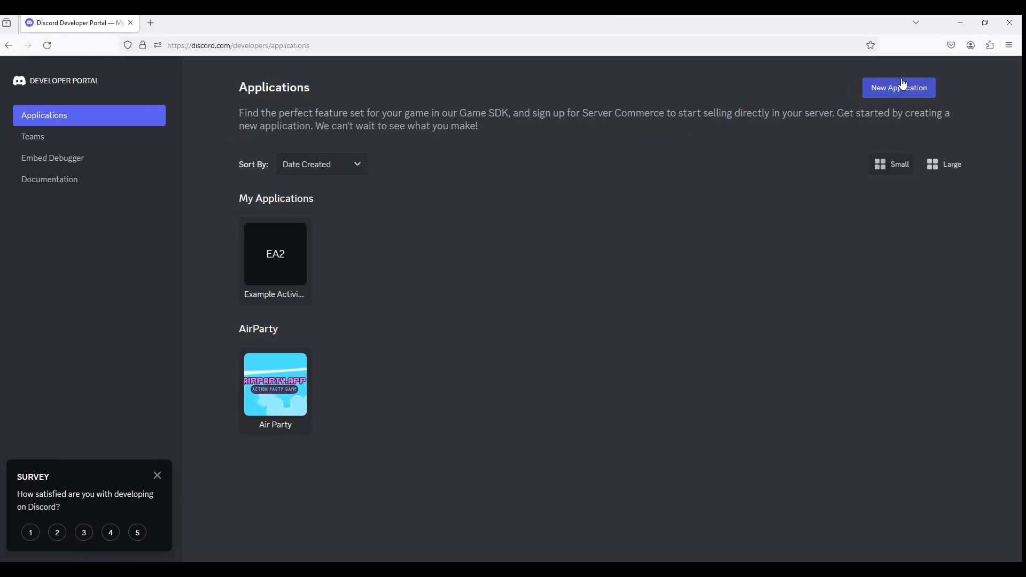
# - Create the 'Example Game' application, accepting the developer terms, and view its OAuth2 settings
pyautogui.click(898, 87)
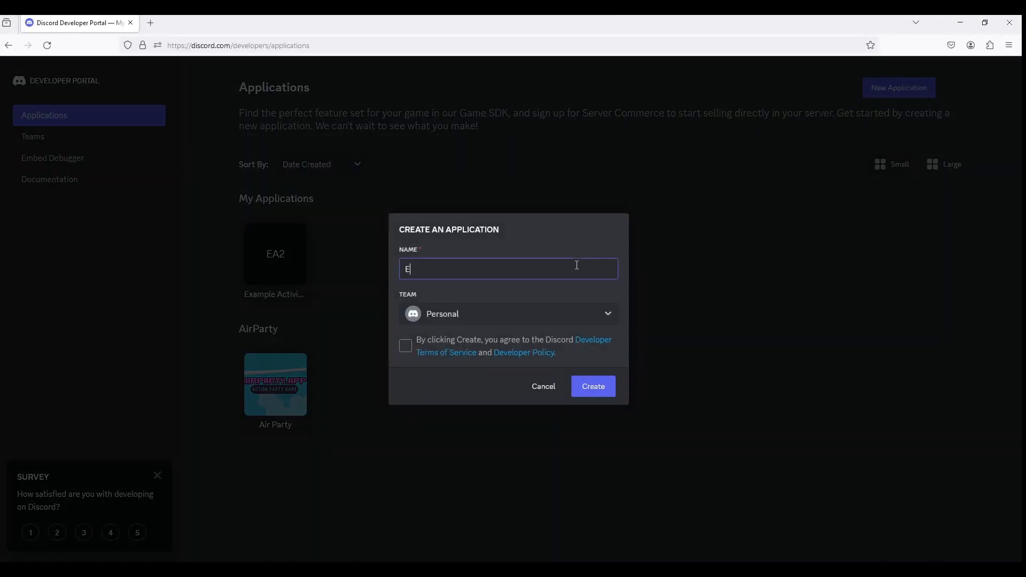
pyautogui.write('xample Game')
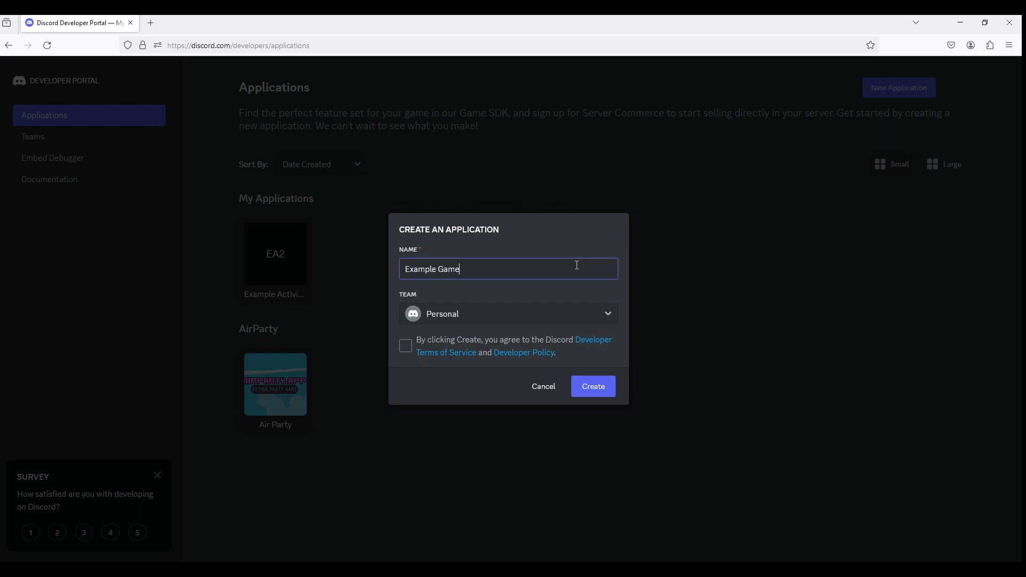
pyautogui.click(405, 346)
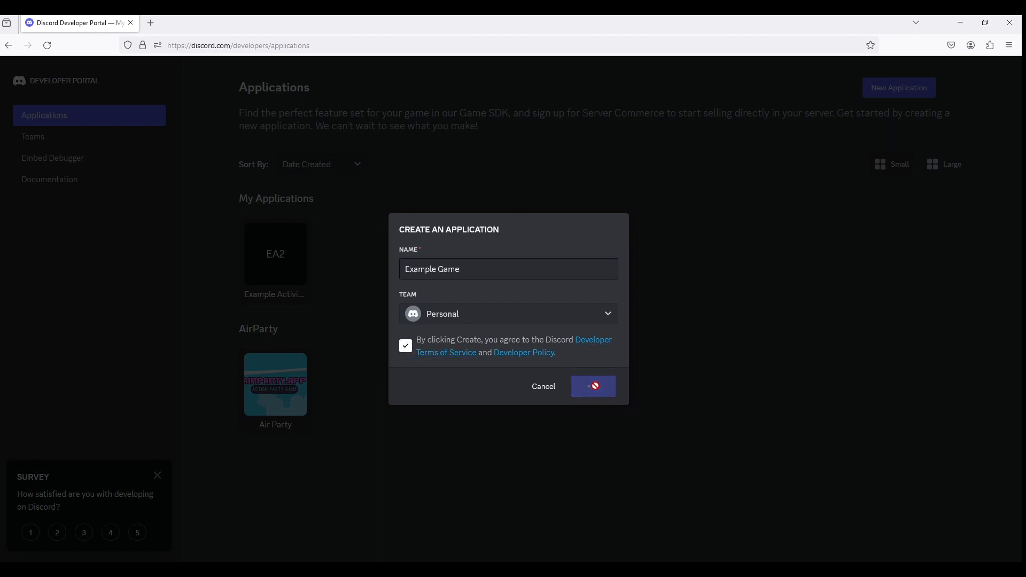
pyautogui.click(592, 386)
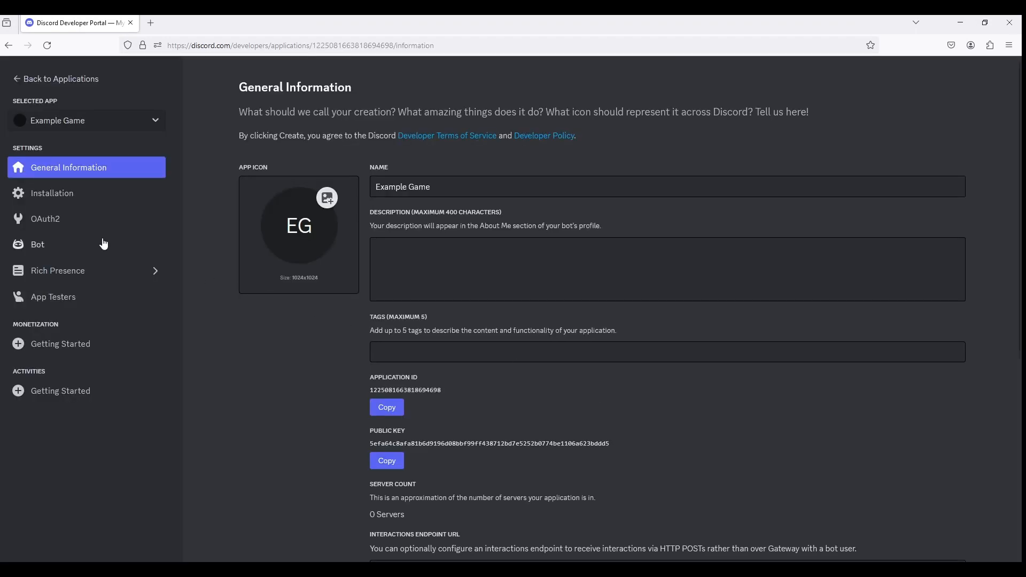
pyautogui.click(45, 218)
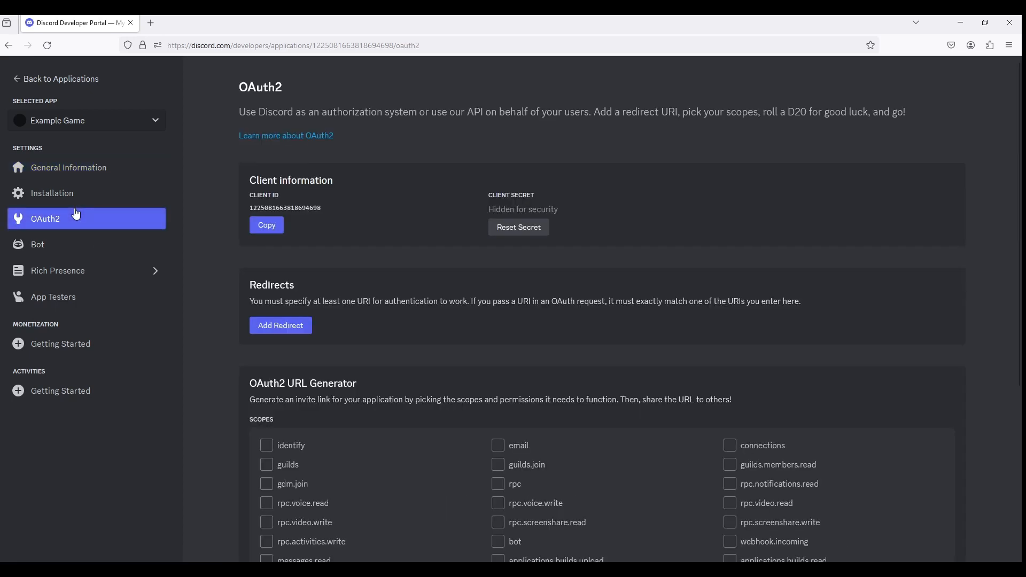
# - Select example.env in the Explorer to turn it into the .env file
pyautogui.click(266, 224)
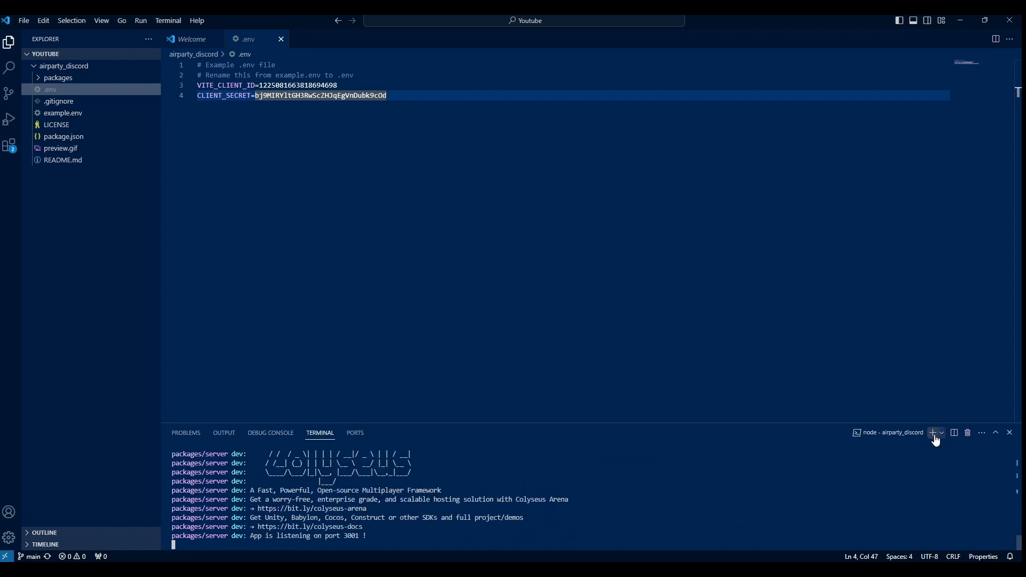
pyautogui.click(934, 433)
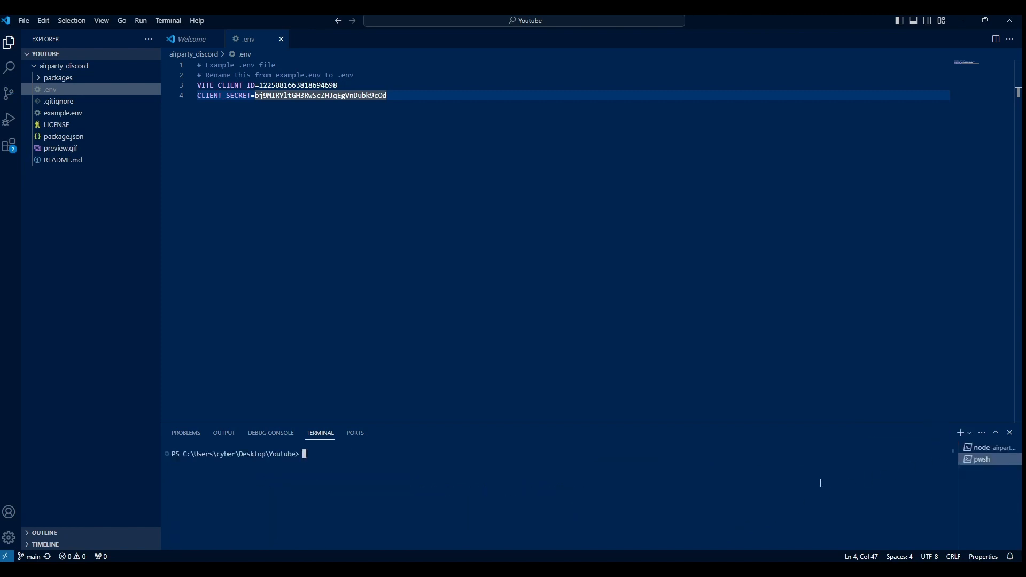
pyautogui.write('cloudflared tunnel --url http://localhost:3000')
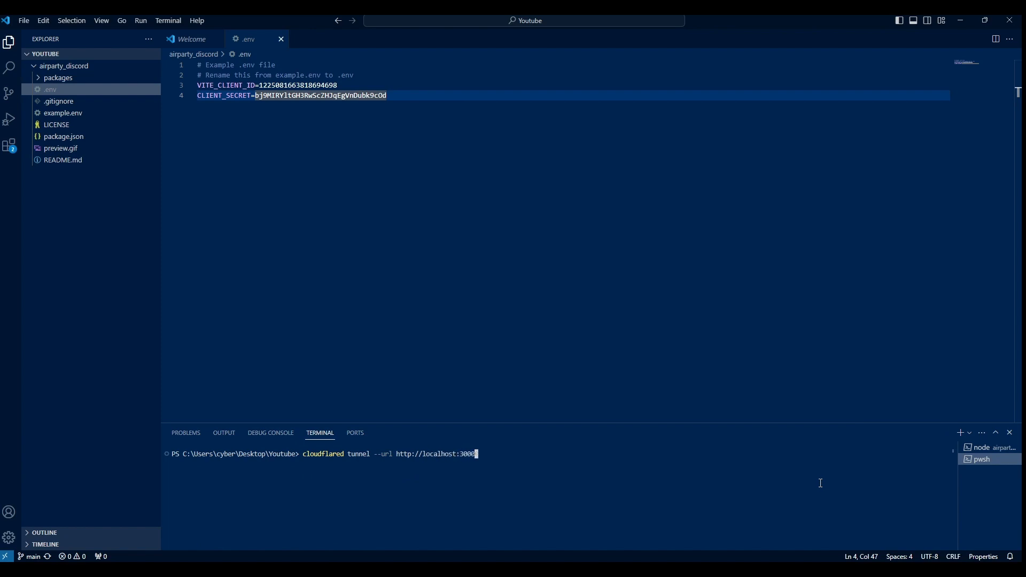
pyautogui.press('Return')
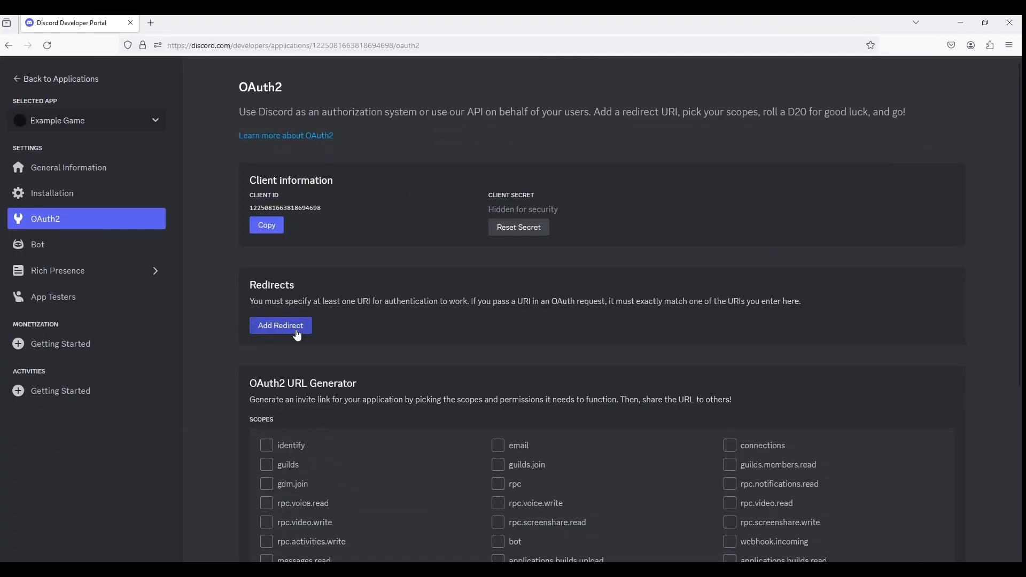
# - Add and save the tunnel OAuth2 redirect, then enable Activities for Example Game
pyautogui.click(280, 325)
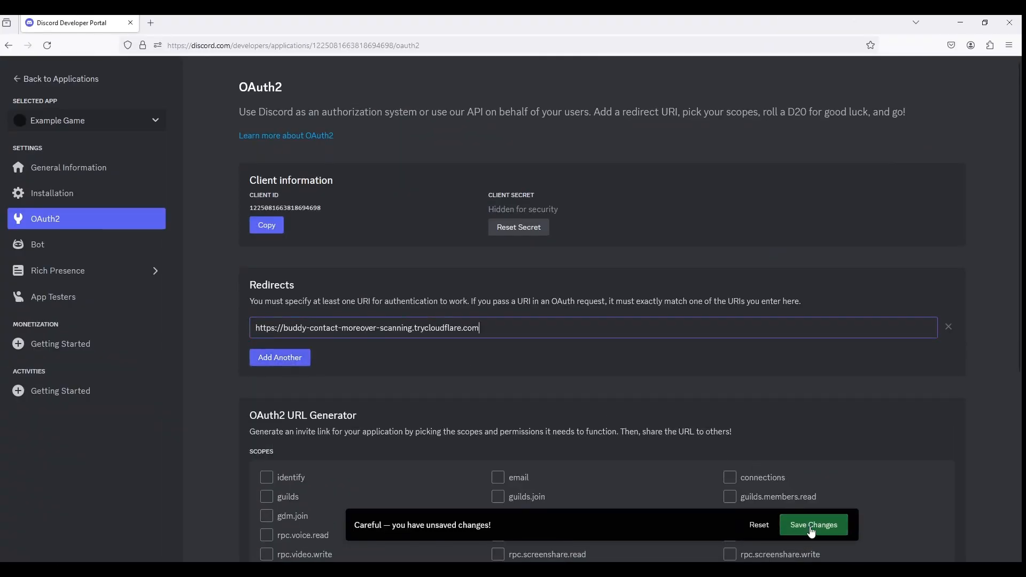
pyautogui.click(813, 524)
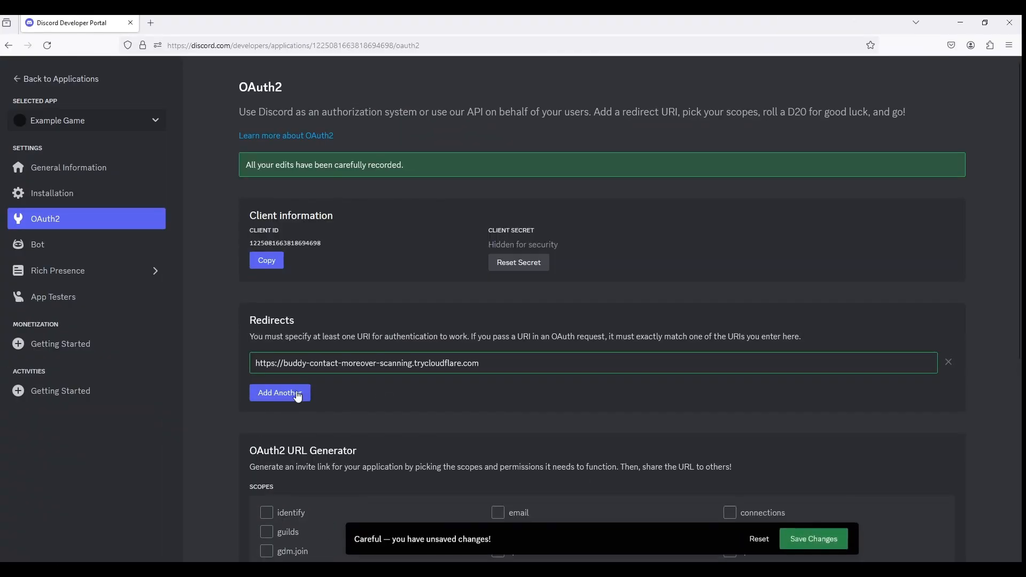
pyautogui.click(60, 390)
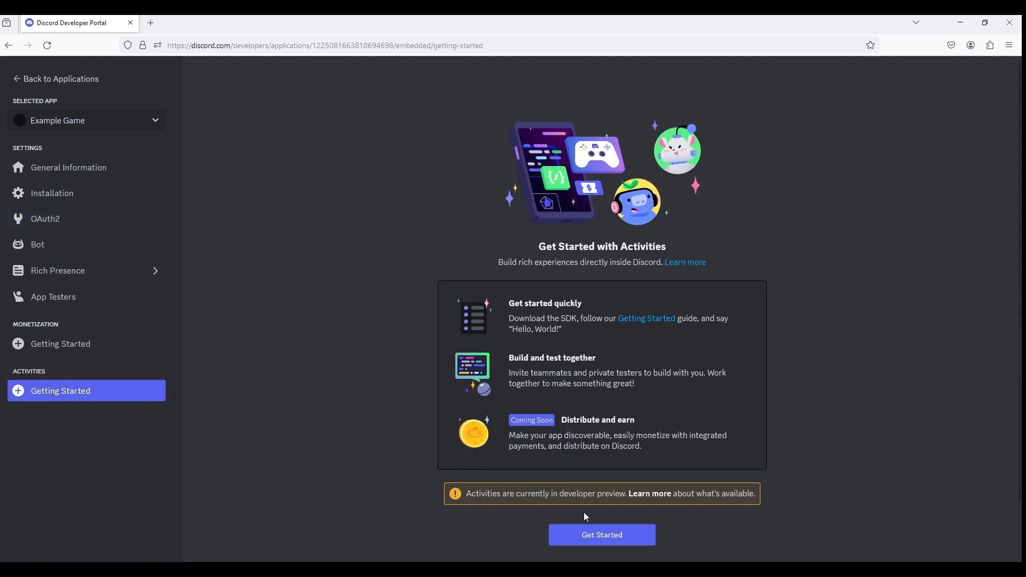
pyautogui.click(600, 534)
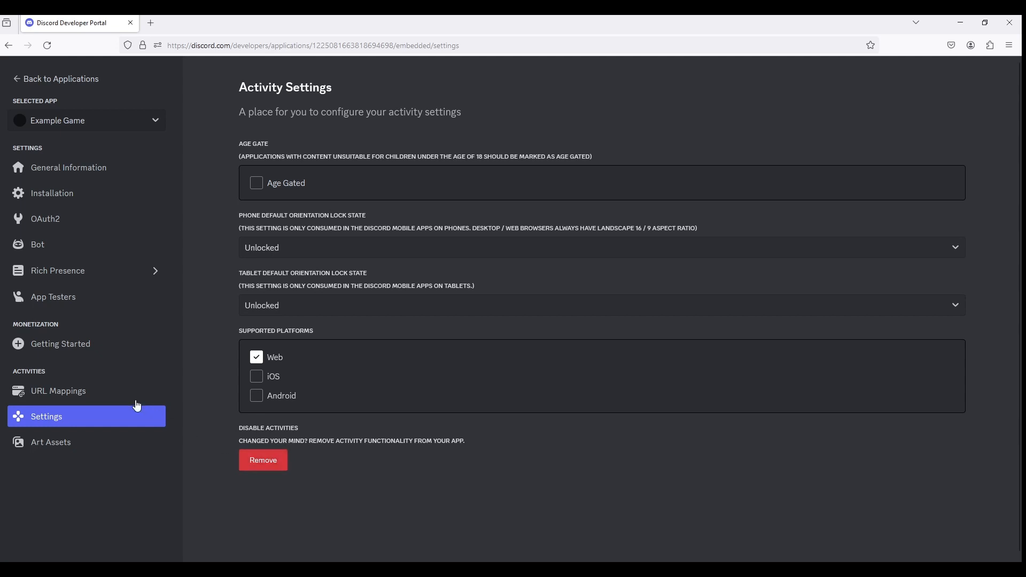
# - Map the root URL to buddy-contact-moreover-scanning.trycloudflare.com and save
pyautogui.click(58, 390)
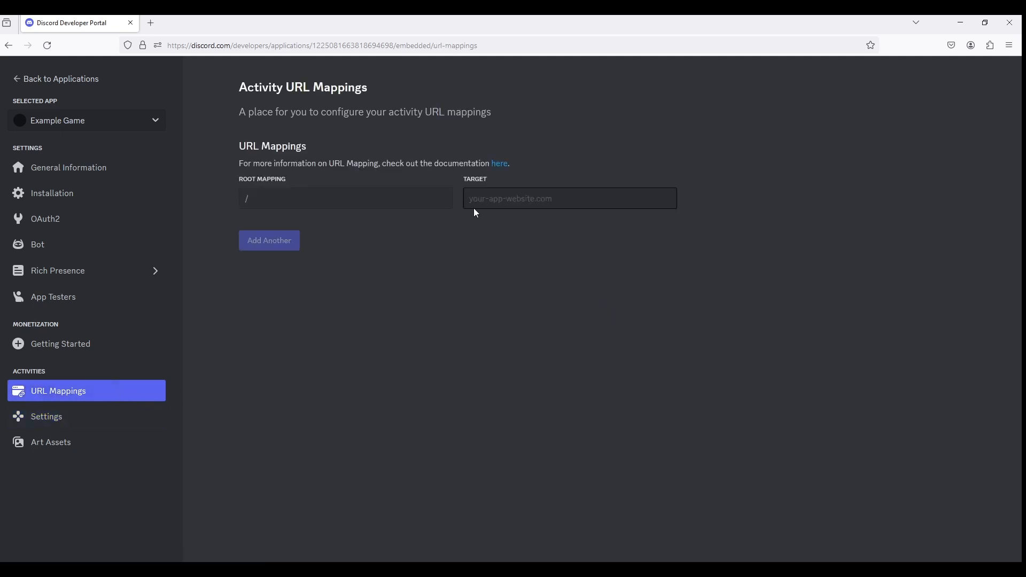
pyautogui.write('buddy-contact-moreover-scanning.trycloudflare.com')
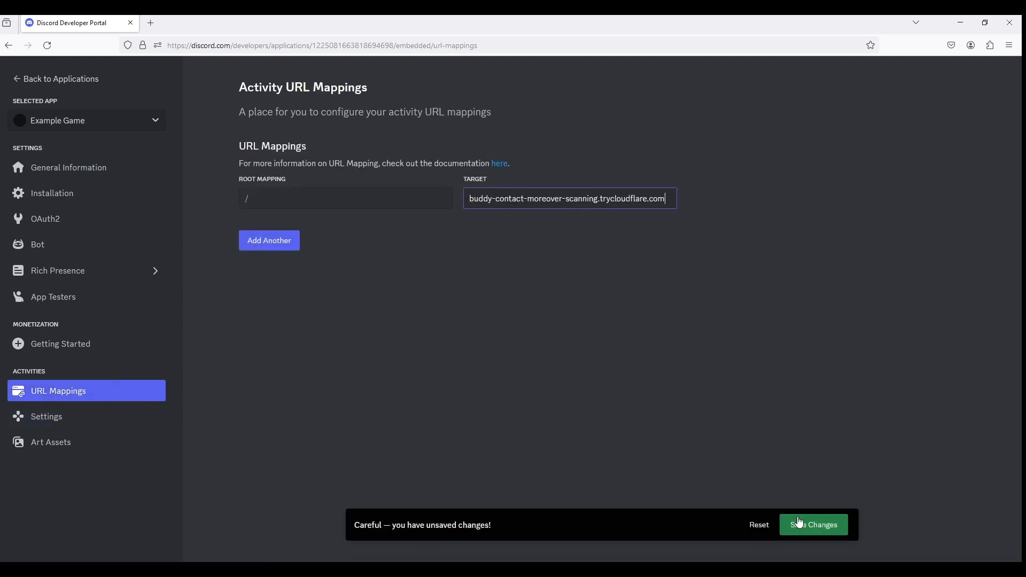
pyautogui.click(813, 525)
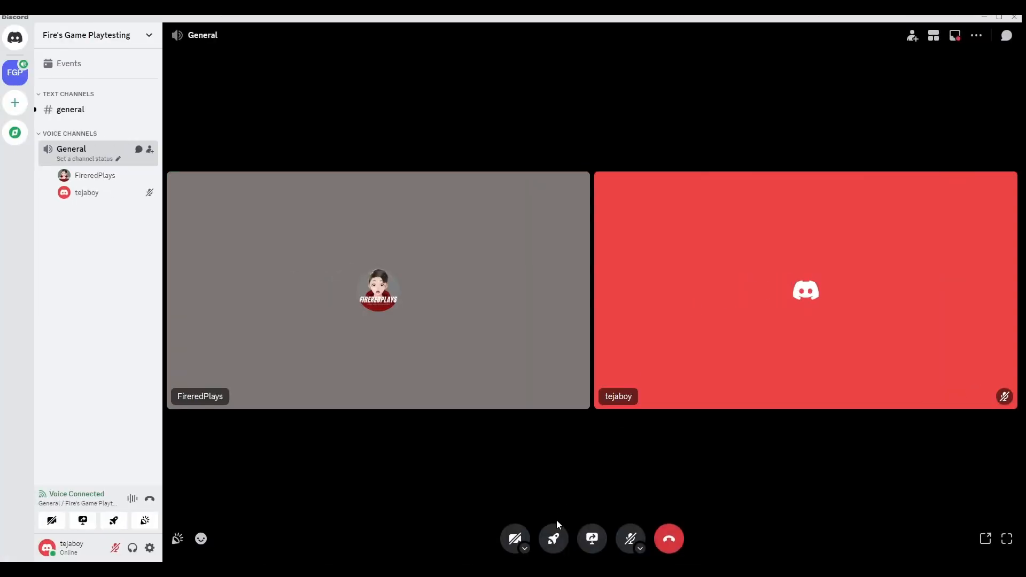
# - Pick Example Game from the call's Activities and authorise it
pyautogui.click(552, 539)
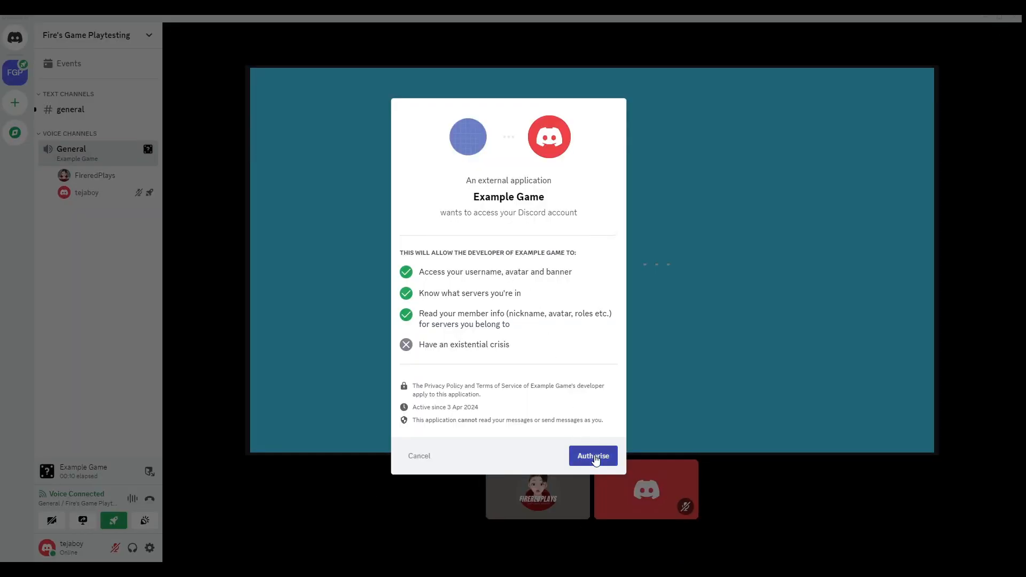
pyautogui.click(592, 456)
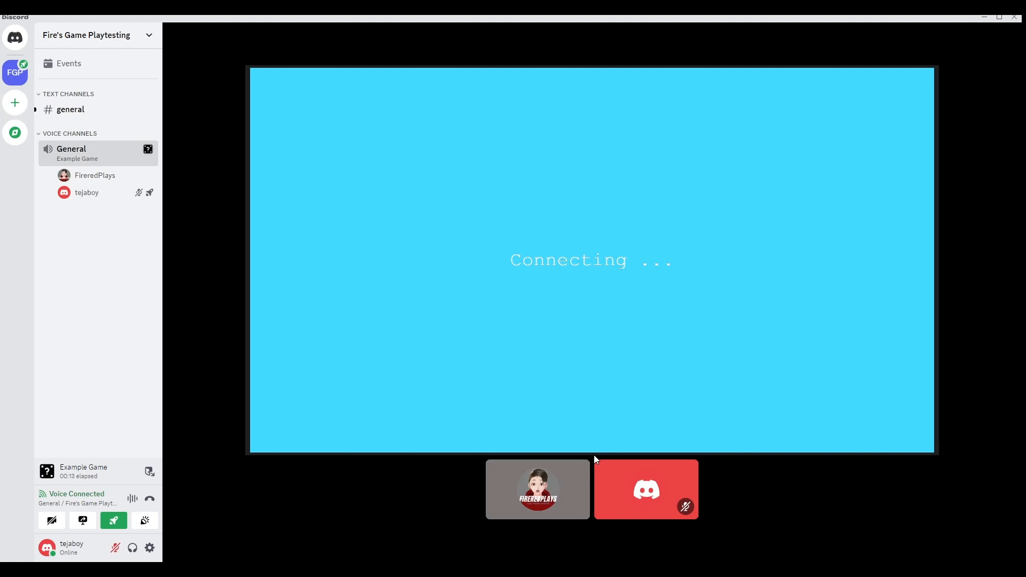